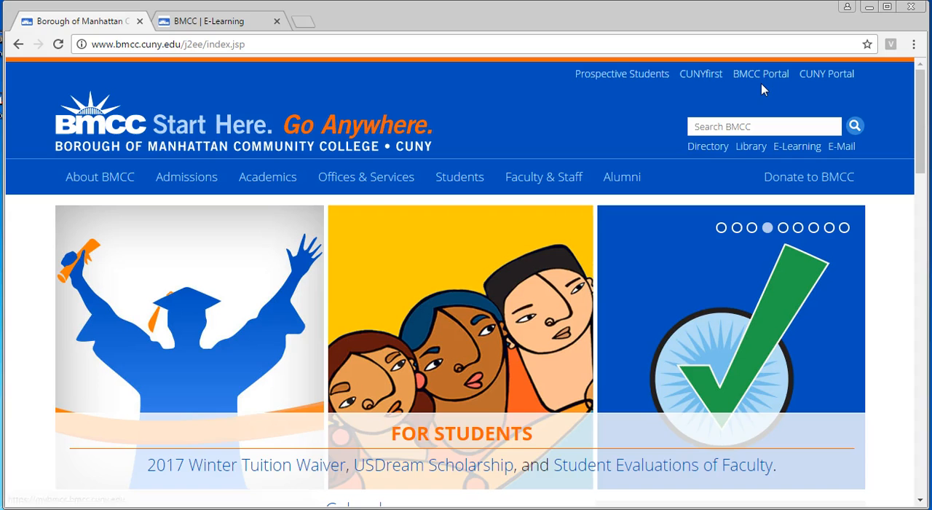
{"action": "mouse_move", "coordinate": [760, 73]}
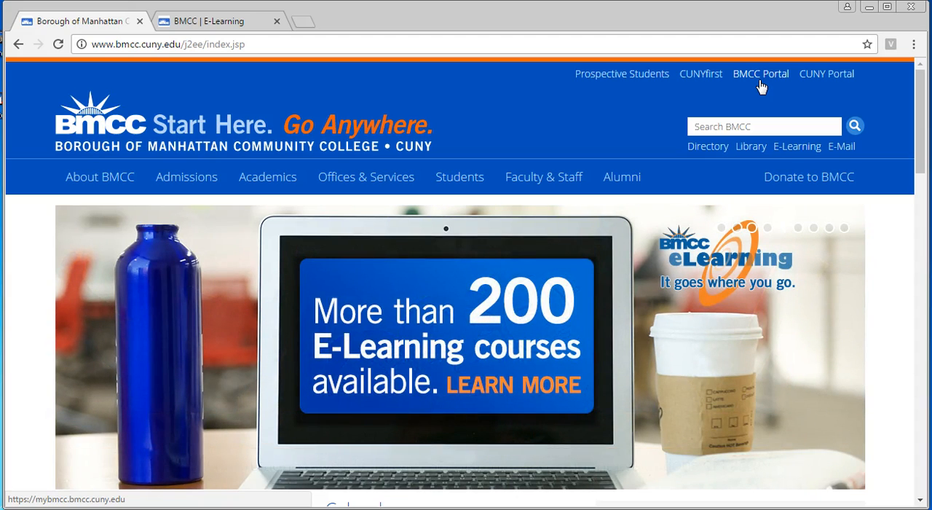
Step: Replace the BMCC homepage URL in the address bar with bmcc-cuny.digication.com
{"action": "left_click", "coordinate": [760, 72]}
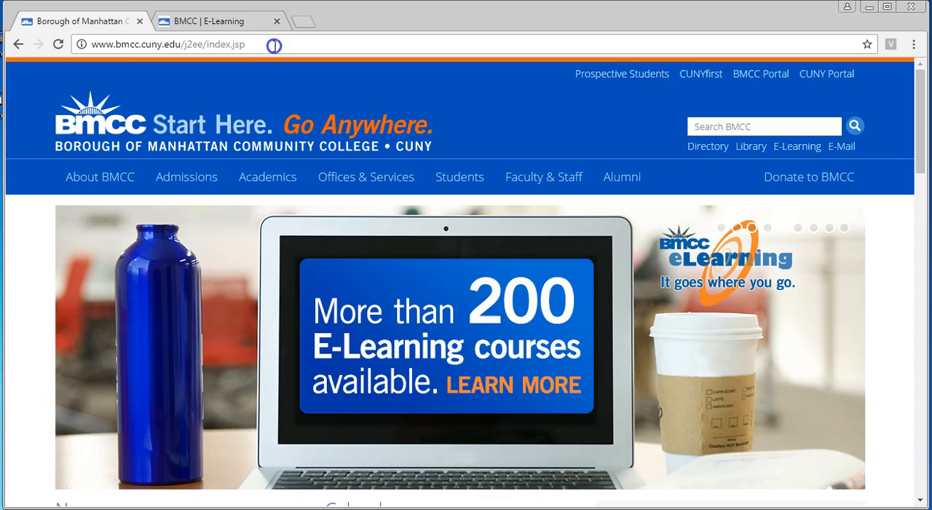
{"action": "left_click", "coordinate": [168, 43]}
{"action": "type", "text": "bmcc-cuny.digication.com/"}
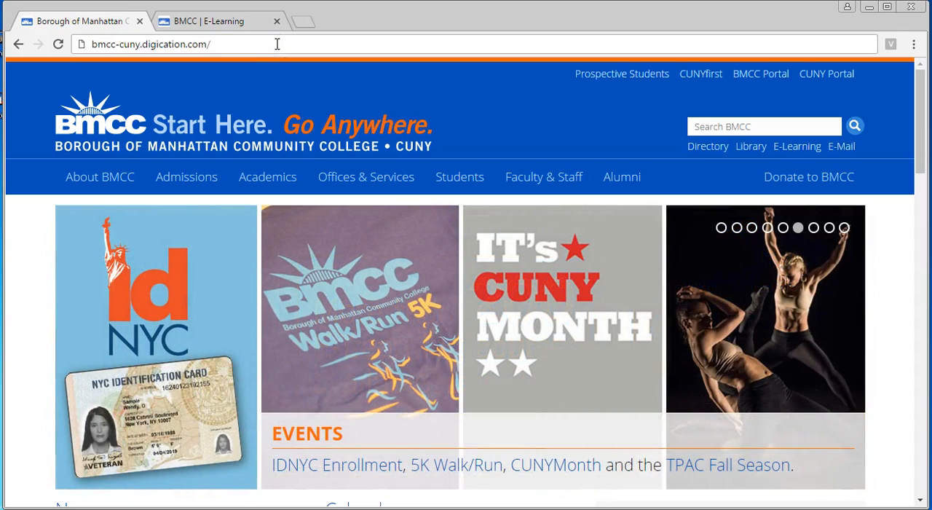
{"action": "left_click", "coordinate": [277, 44]}
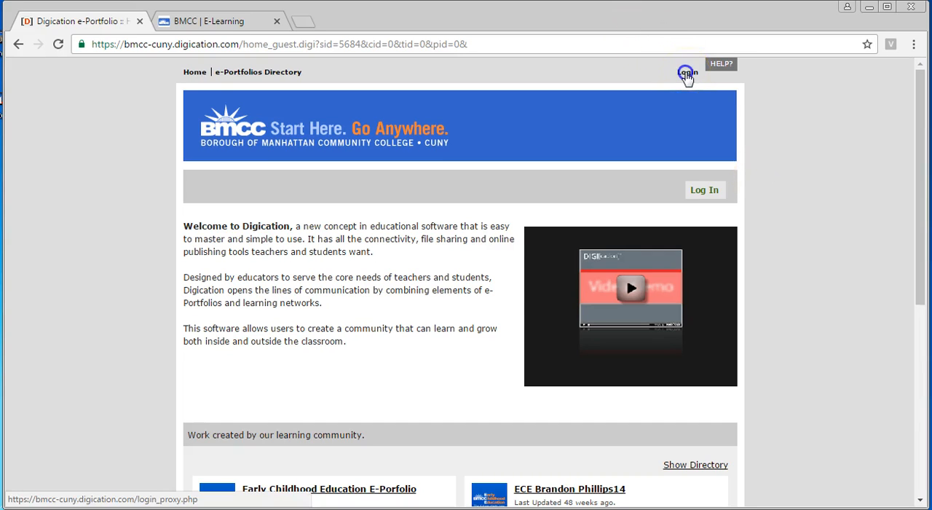
{"action": "left_click", "coordinate": [704, 190]}
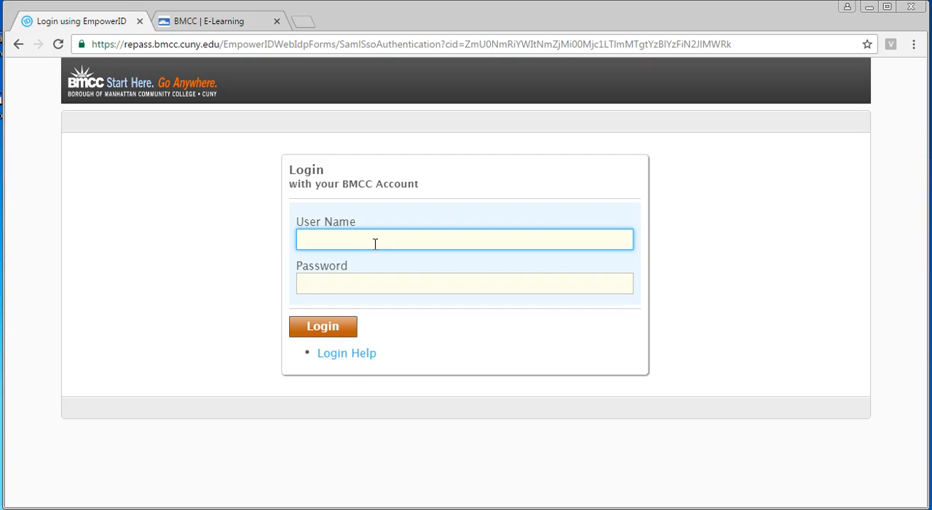
{"action": "type", "text": "bnemeth"}
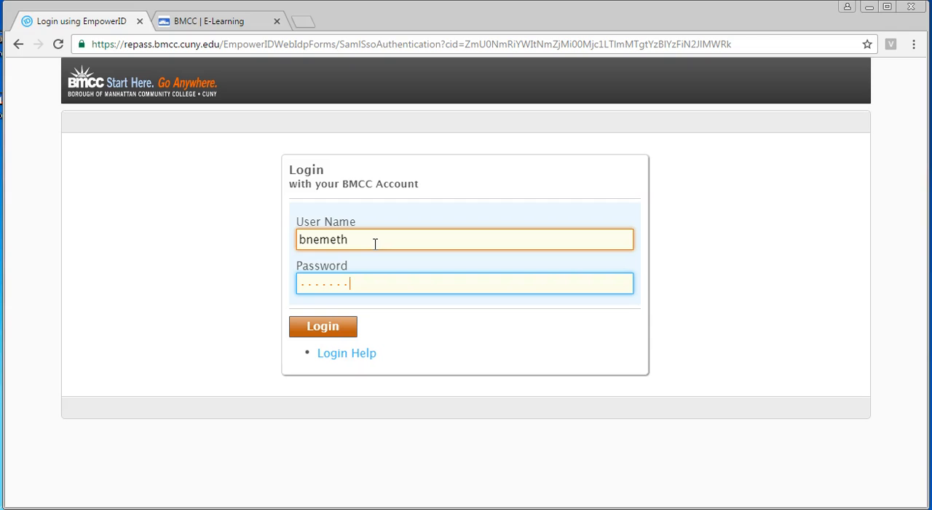
{"action": "left_click", "coordinate": [322, 325]}
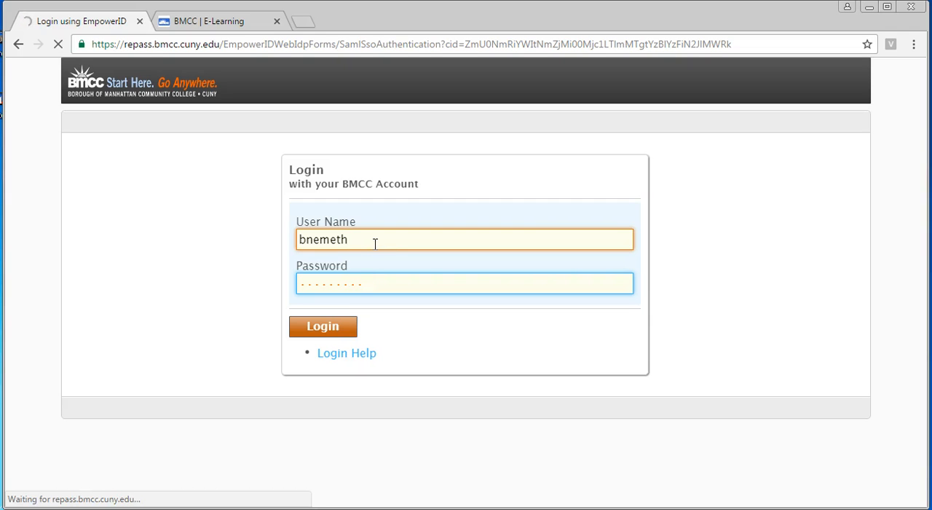
{"action": "left_click", "coordinate": [323, 325]}
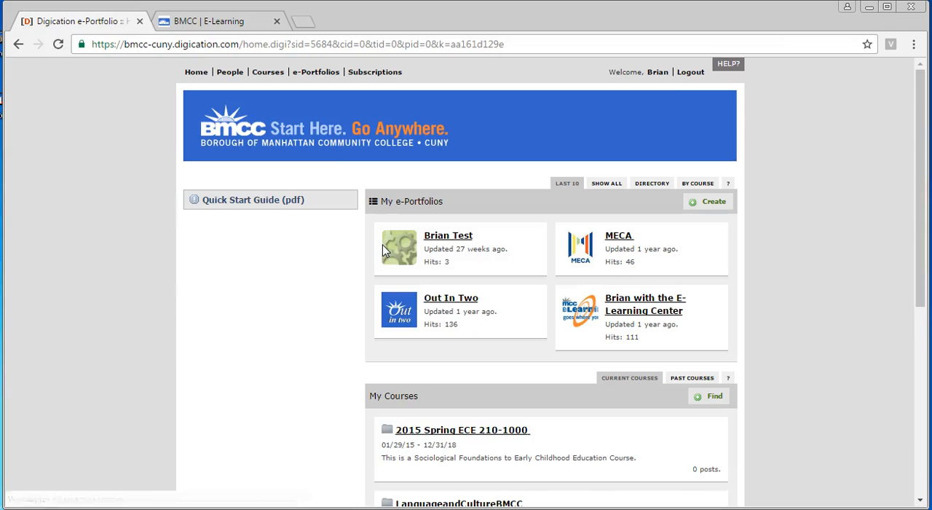
{"action": "mouse_move", "coordinate": [398, 248]}
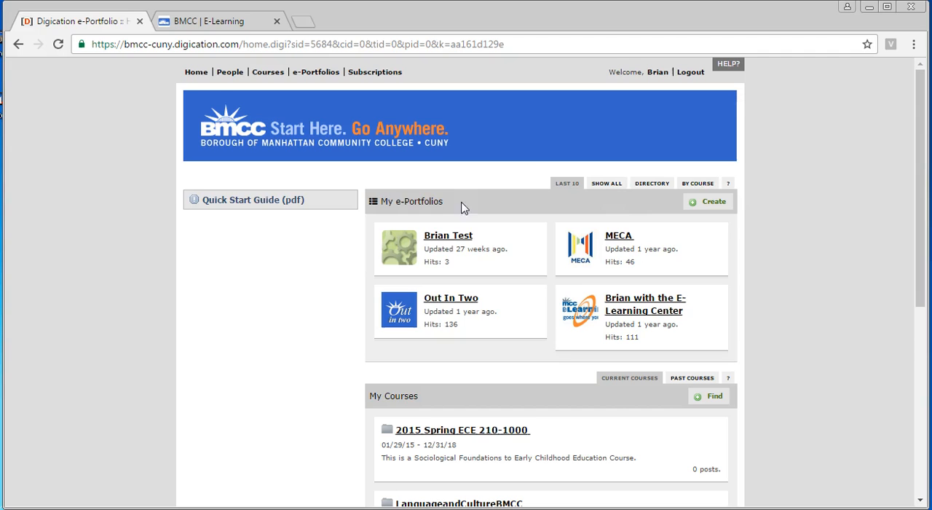
Step: Choose Create in the My e-Portfolios panel to begin a new portfolio
{"action": "left_click", "coordinate": [708, 202]}
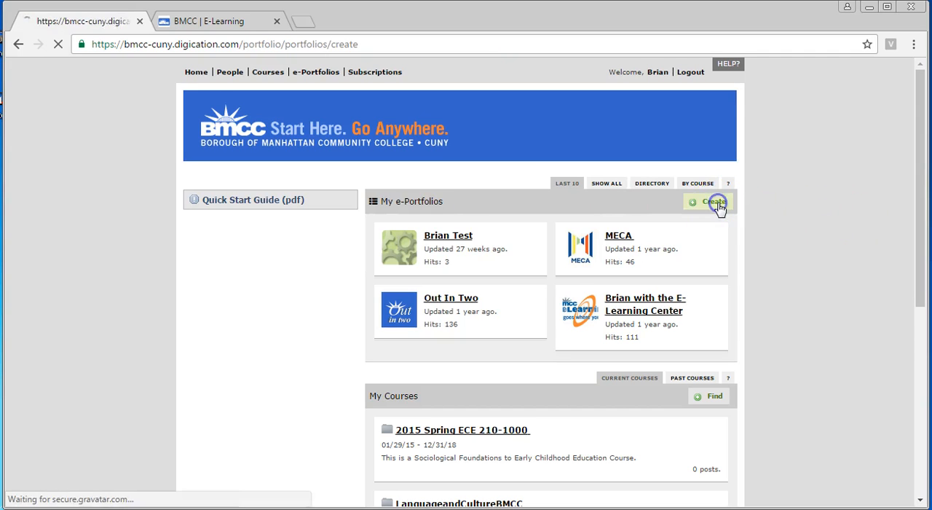
Step: Skip the Create an ePortfolio intro and close the Use Classic / Use New popup
{"action": "left_click", "coordinate": [712, 202]}
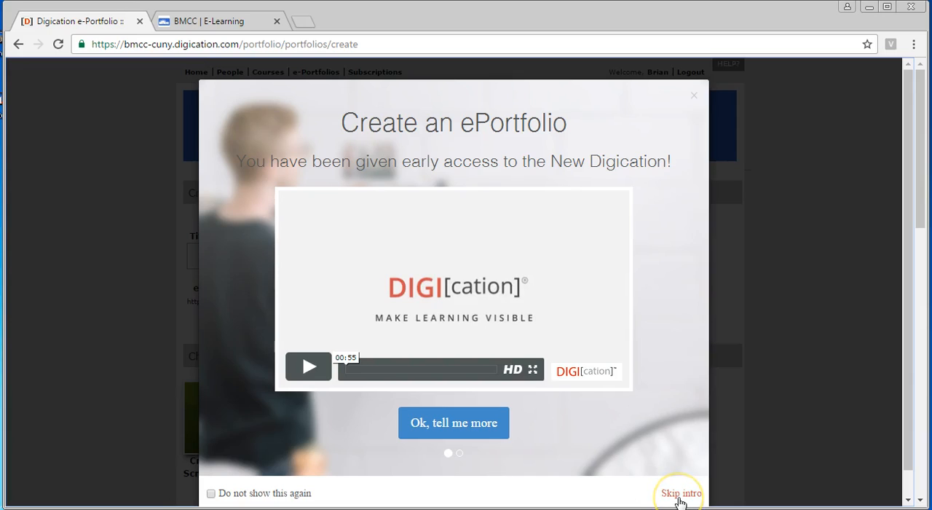
{"action": "mouse_move", "coordinate": [679, 501]}
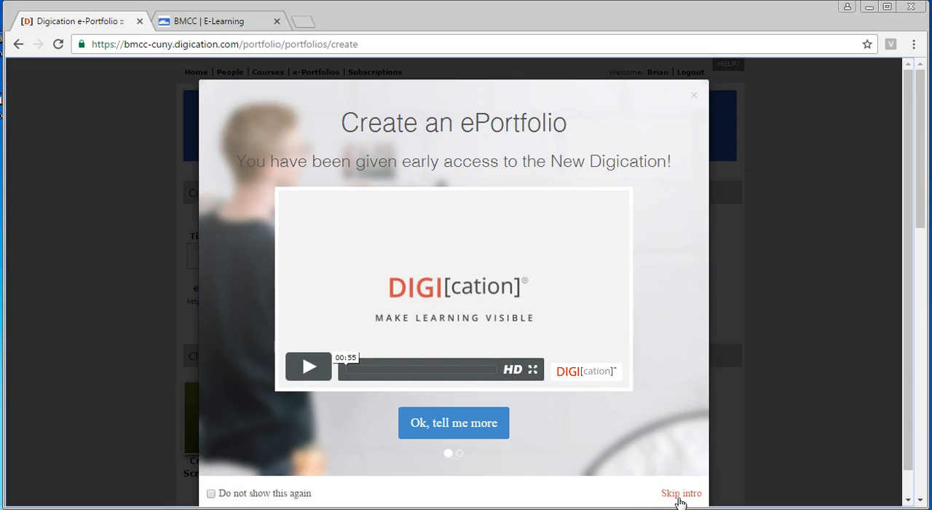
{"action": "mouse_move", "coordinate": [530, 104]}
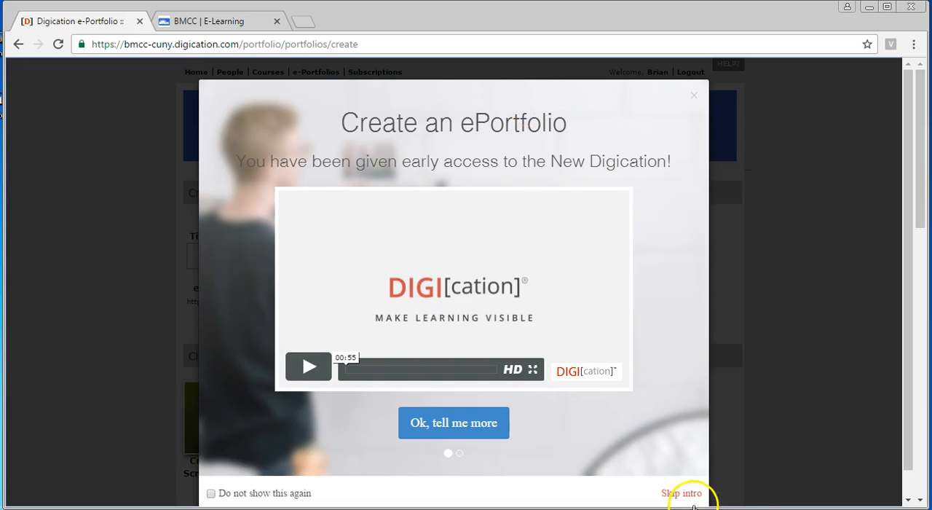
{"action": "mouse_move", "coordinate": [681, 493]}
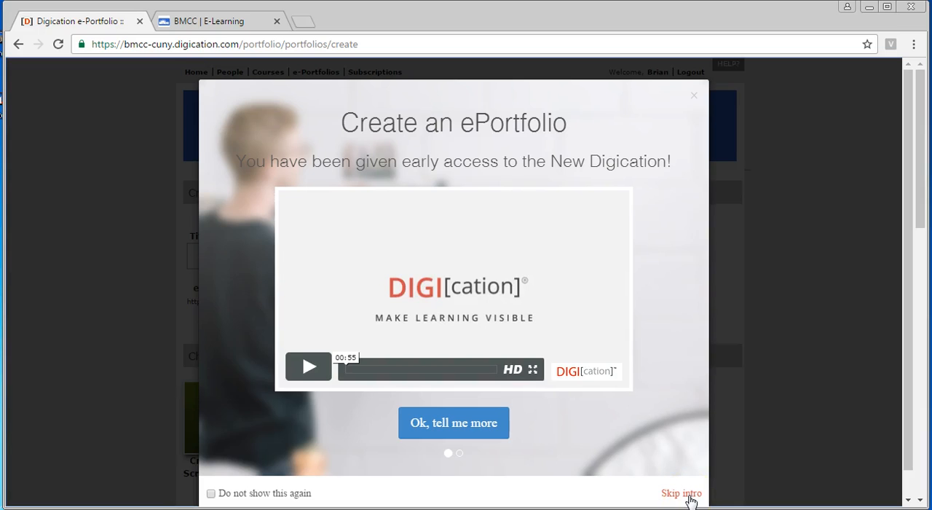
{"action": "left_click", "coordinate": [680, 493]}
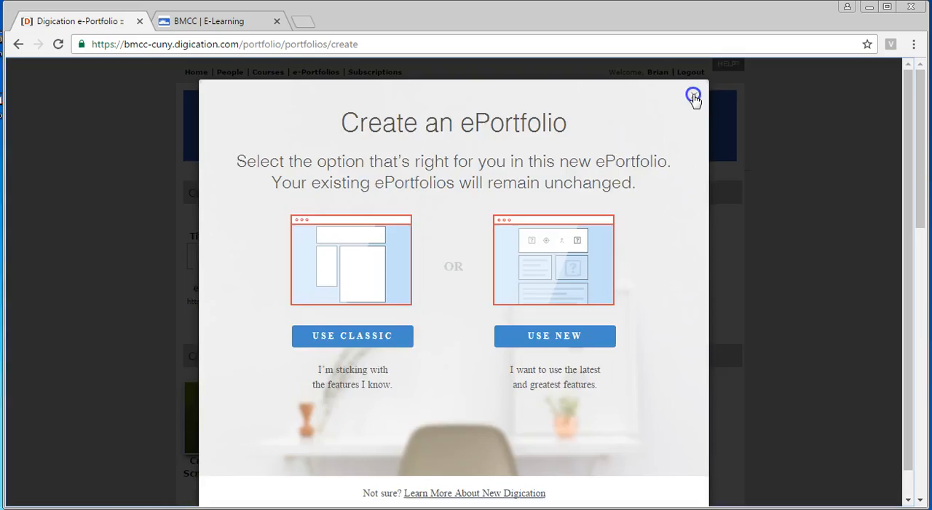
{"action": "left_click", "coordinate": [693, 97]}
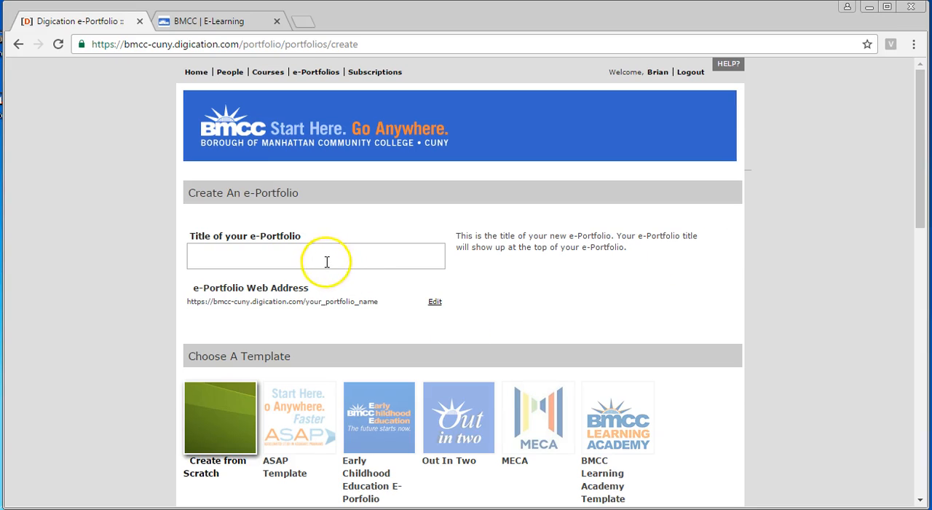
Step: Title the new e-Portfolio 'ENG 101 Brian Nemeth'
{"action": "type", "text": "E"}
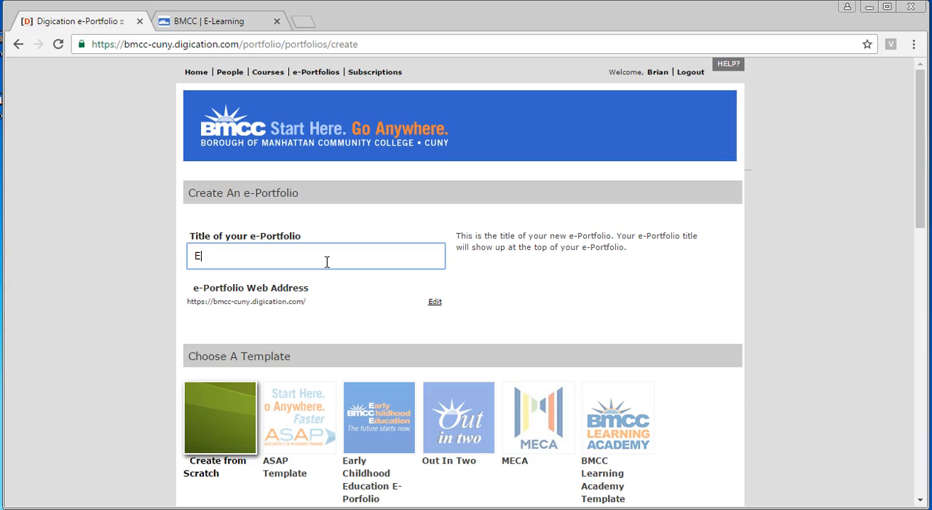
{"action": "type", "text": "NG 101"}
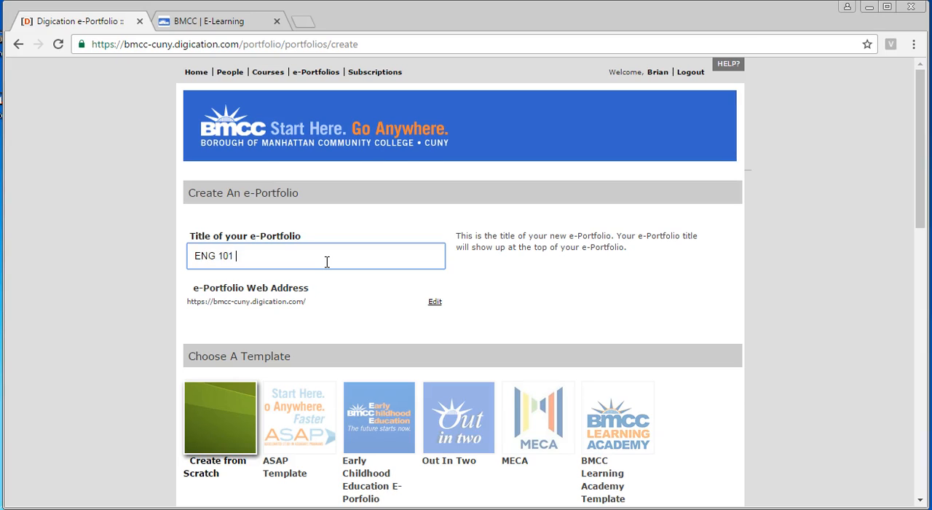
{"action": "type", "text": "Brian N"}
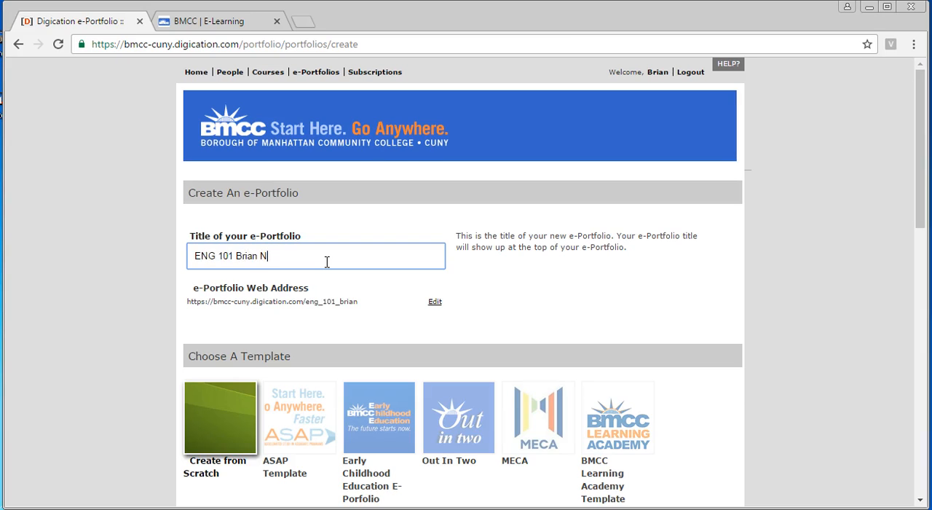
{"action": "type", "text": "emeth"}
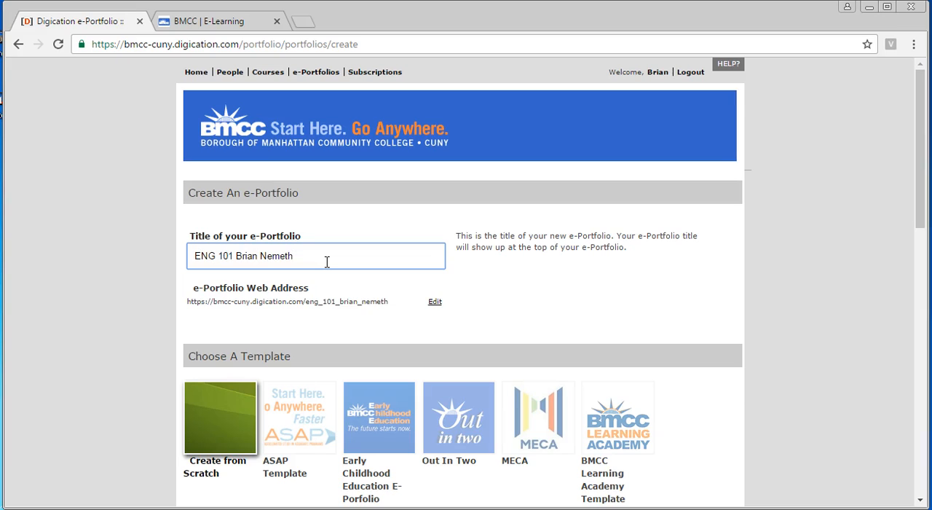
{"action": "mouse_move", "coordinate": [290, 283]}
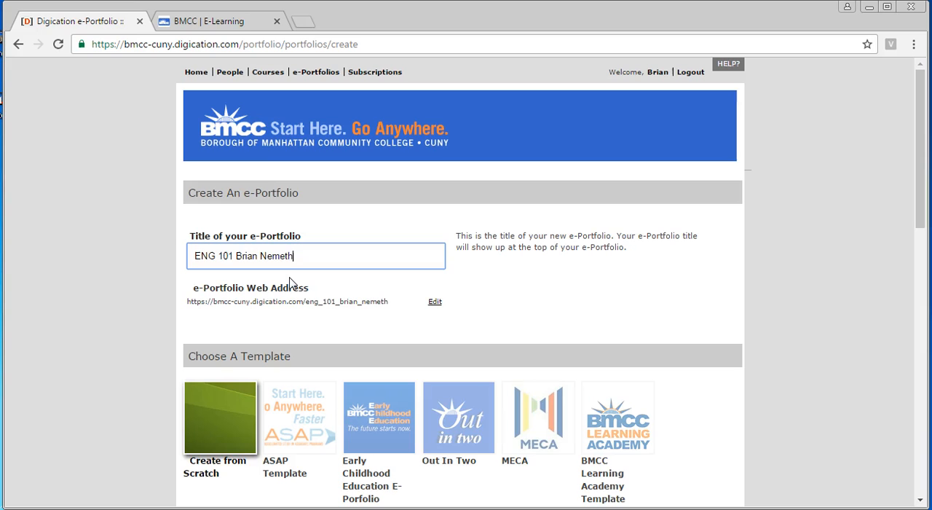
Step: Select the BMCC Learning Academy Template under Choose A Template
{"action": "scroll", "scroll_direction": "down", "scroll_amount": 3}
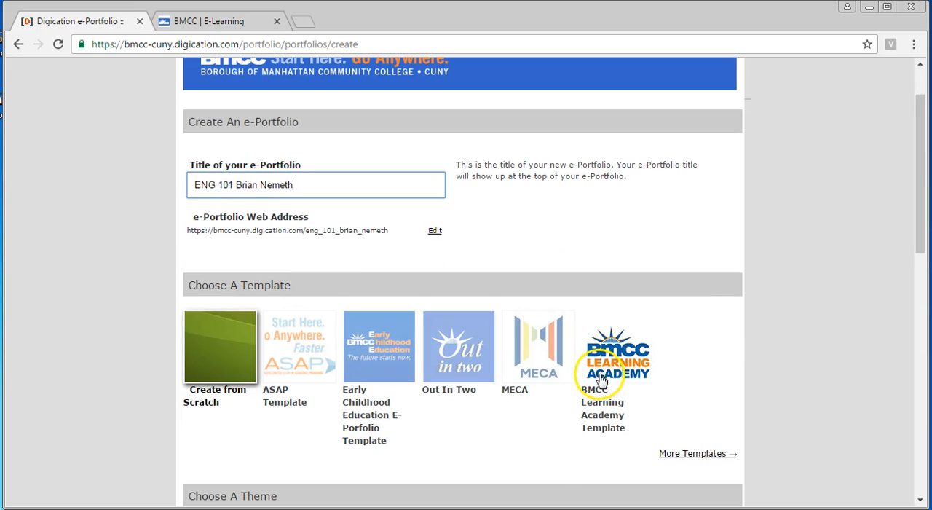
{"action": "left_click", "coordinate": [617, 346]}
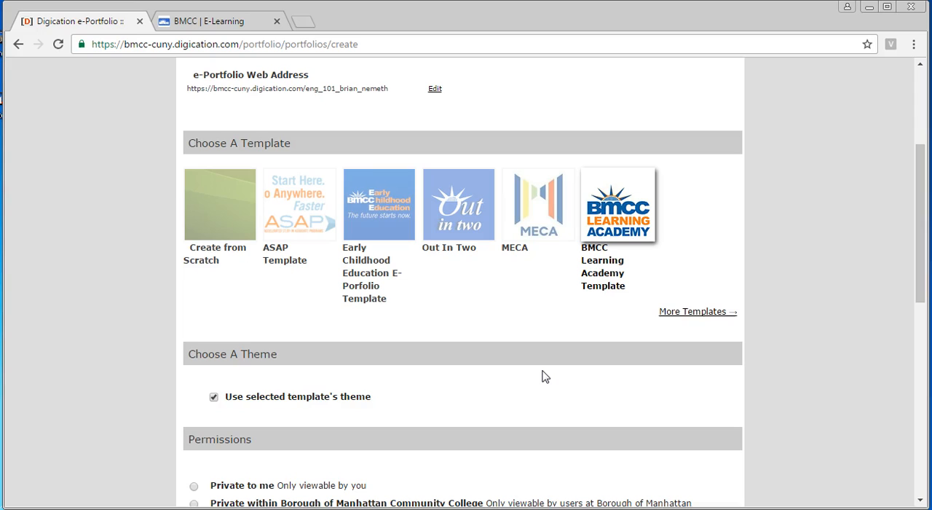
{"action": "scroll", "scroll_direction": "down", "scroll_amount": 3}
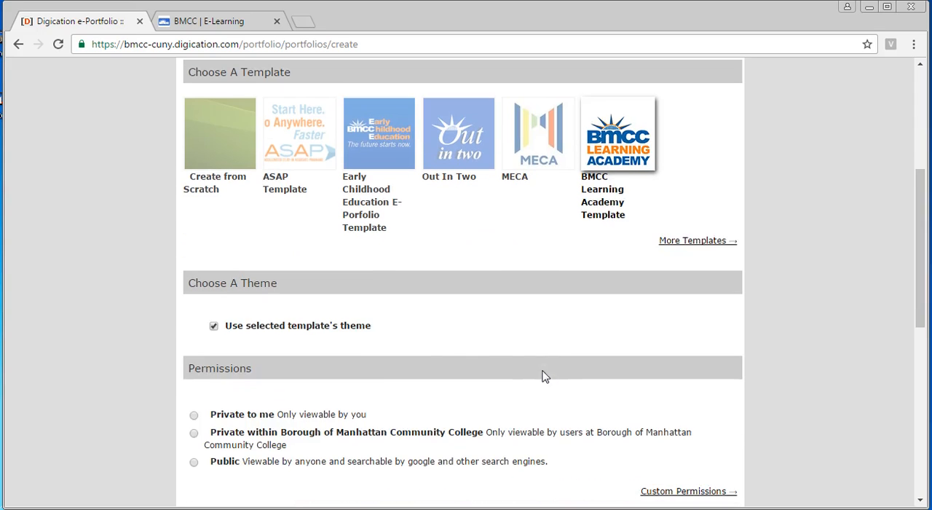
Step: Keep the template's theme, make it private within BMCC, and allow tags by all editors
{"action": "left_click", "coordinate": [214, 326]}
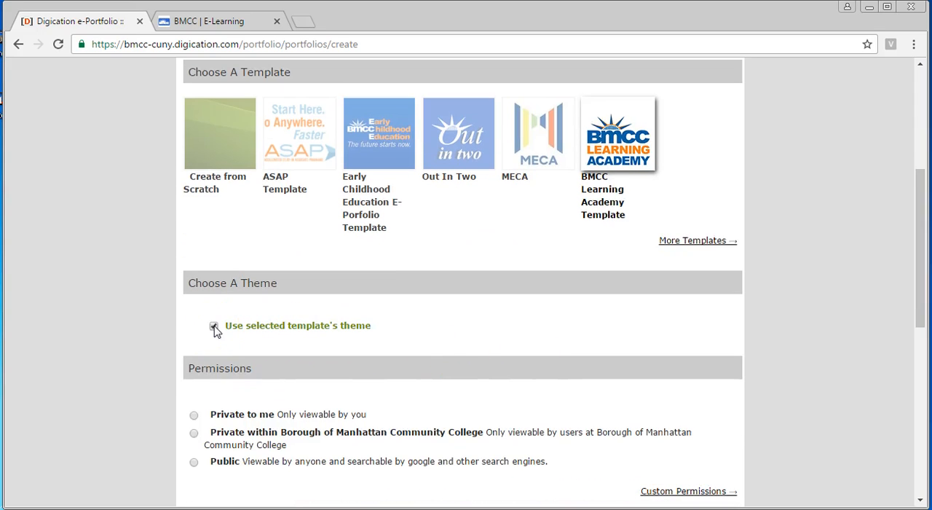
{"action": "left_click", "coordinate": [214, 326]}
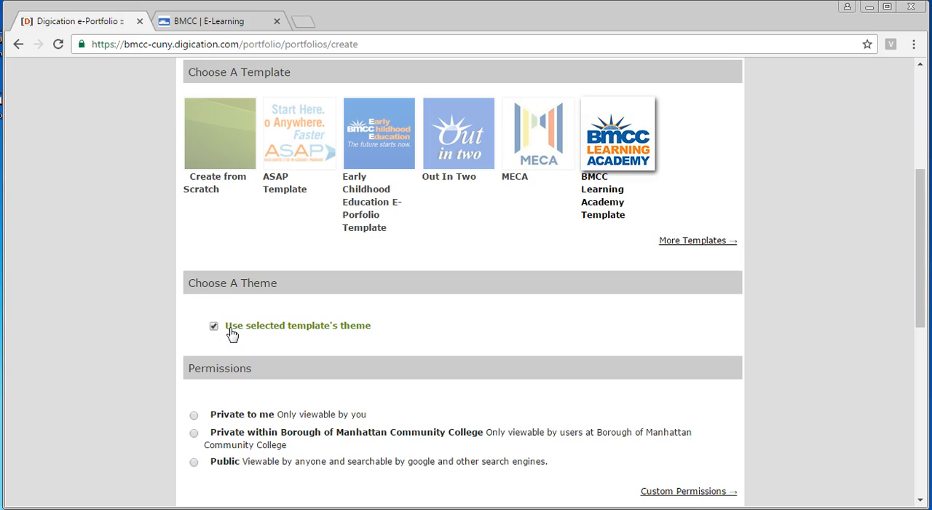
{"action": "scroll", "scroll_direction": "down", "scroll_amount": 3}
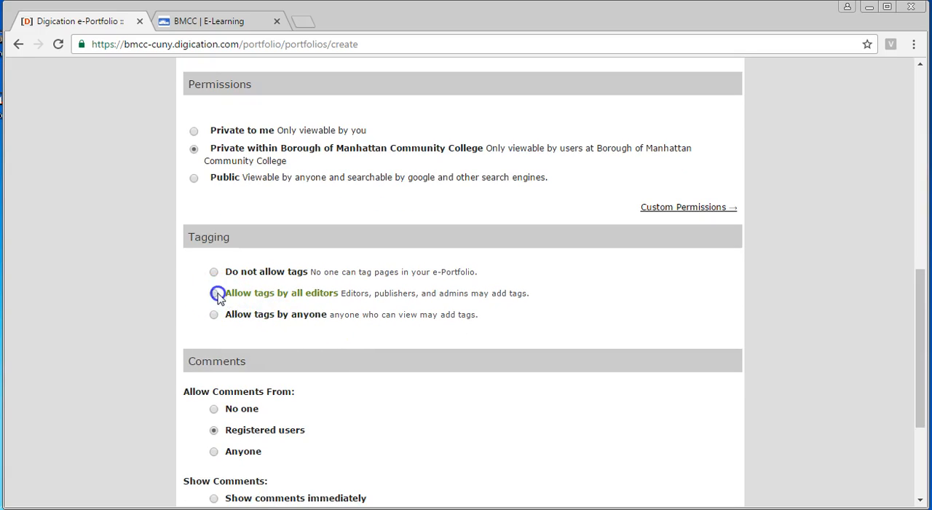
{"action": "left_click", "coordinate": [213, 293]}
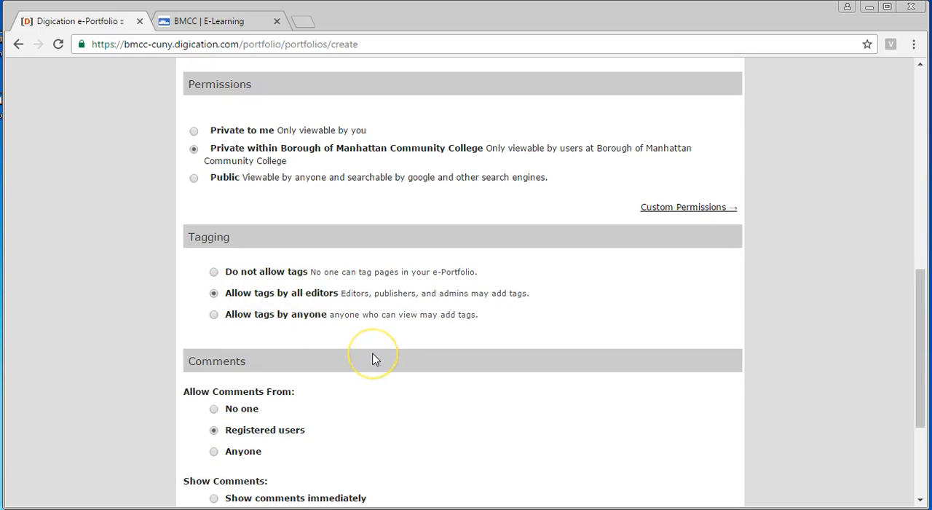
{"action": "scroll", "scroll_direction": "down", "scroll_amount": 3}
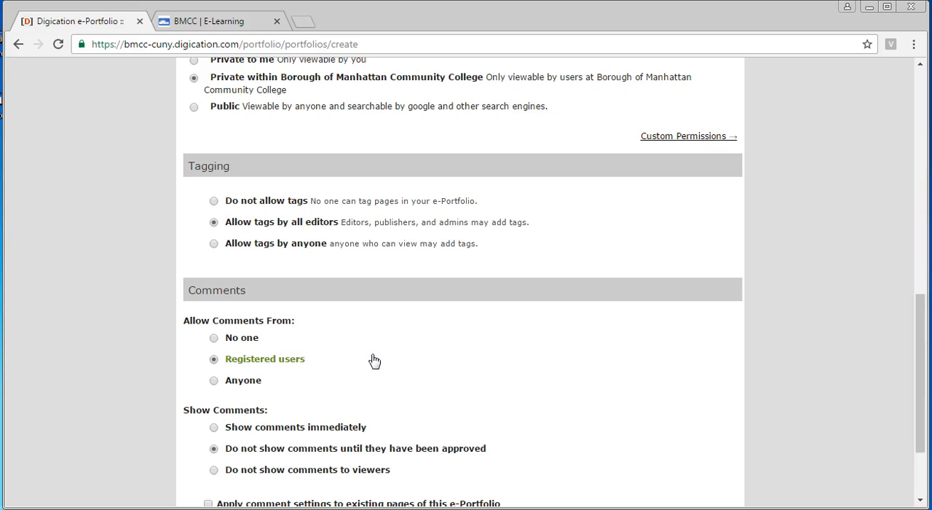
{"action": "scroll", "scroll_direction": "down", "scroll_amount": 3}
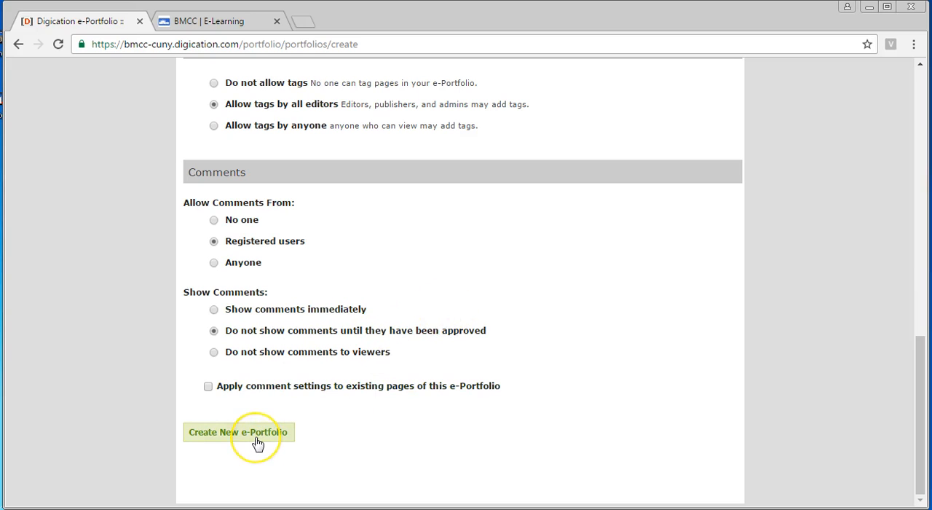
Step: Create the ENG 101 Brian Nemeth e-Portfolio, then switch to the BMCC E-Learning tab
{"action": "left_click", "coordinate": [238, 431]}
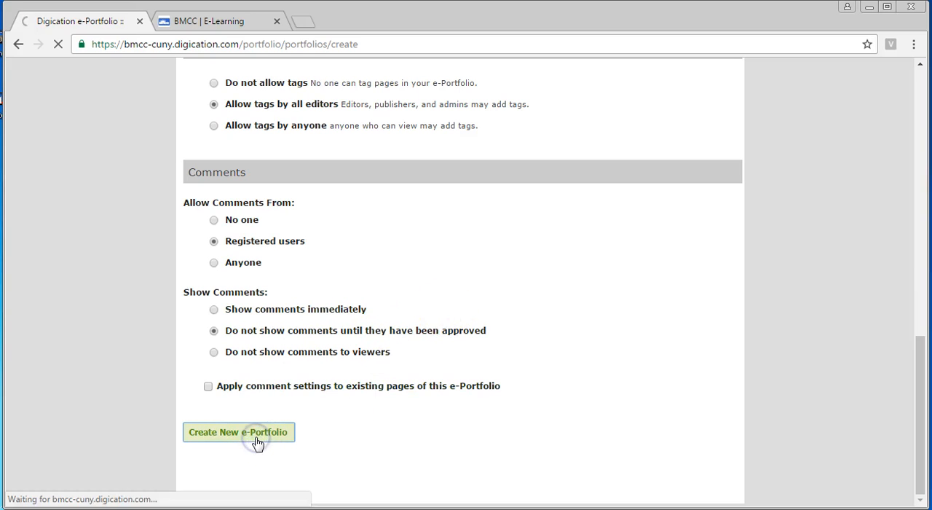
{"action": "left_click", "coordinate": [238, 432]}
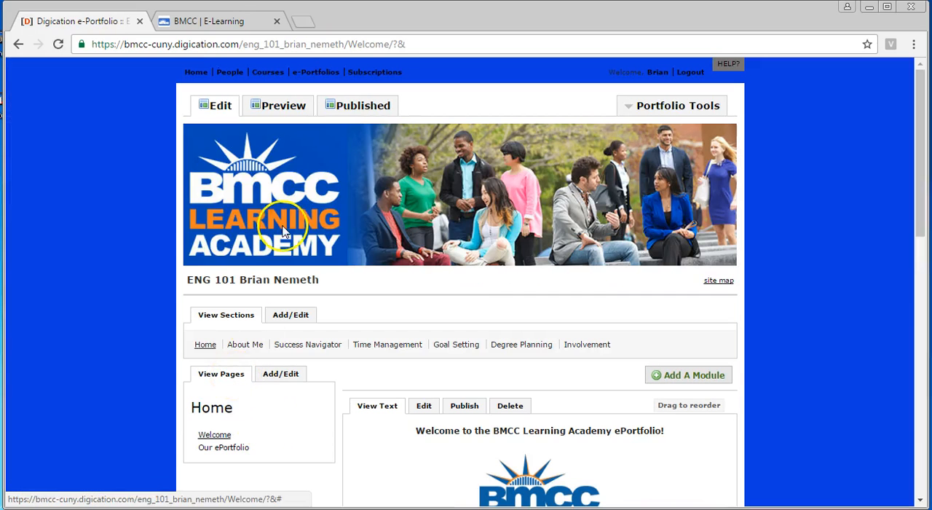
{"action": "left_click", "coordinate": [211, 21]}
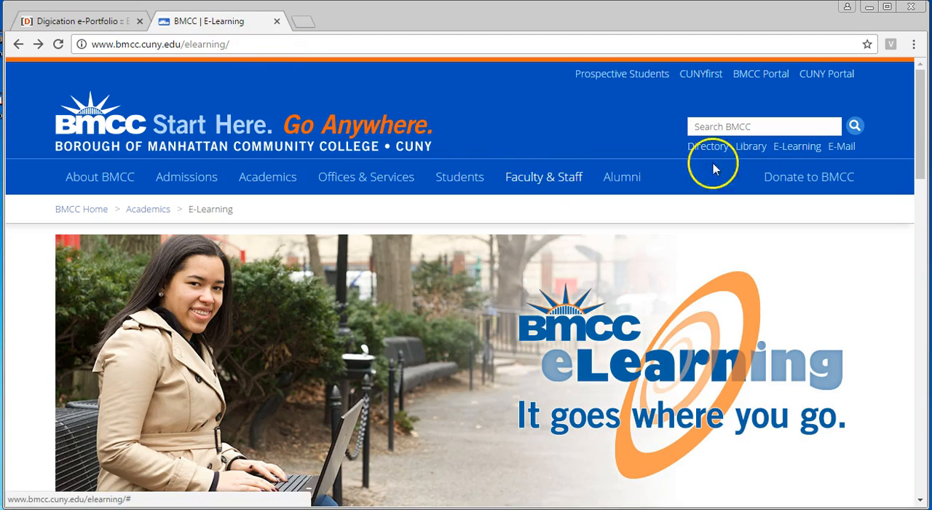
{"action": "mouse_move", "coordinate": [797, 146]}
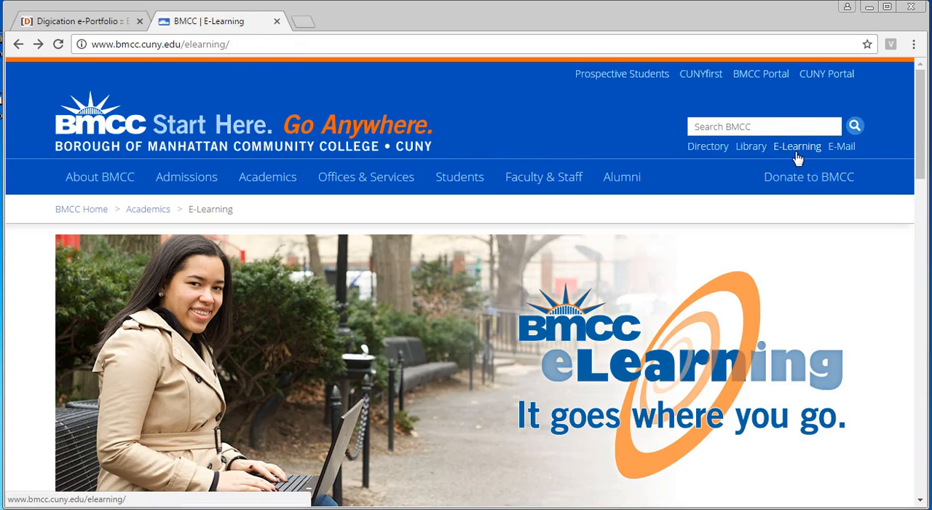
Step: Go through the sidebar's Digication E-Portfolio link to the Technical Support page
{"action": "scroll", "scroll_direction": "down", "scroll_amount": 3}
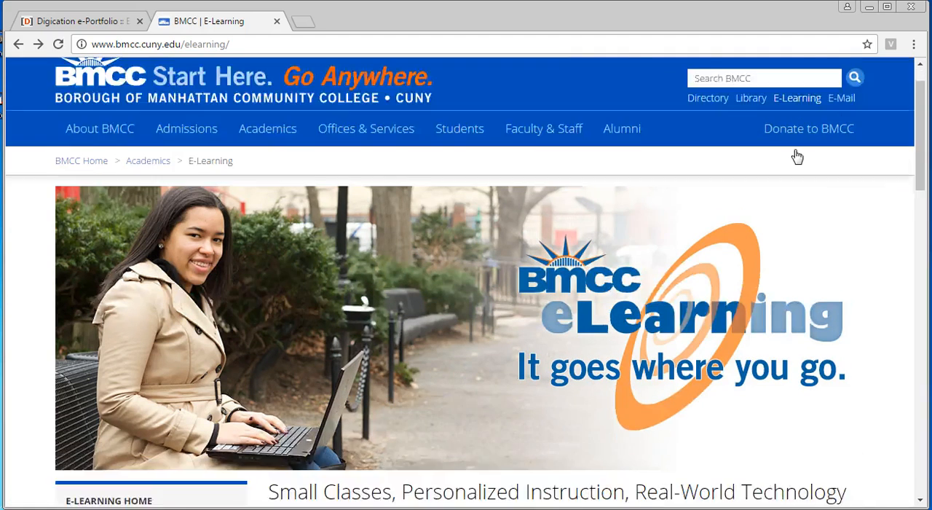
{"action": "scroll", "scroll_direction": "down", "scroll_amount": 3}
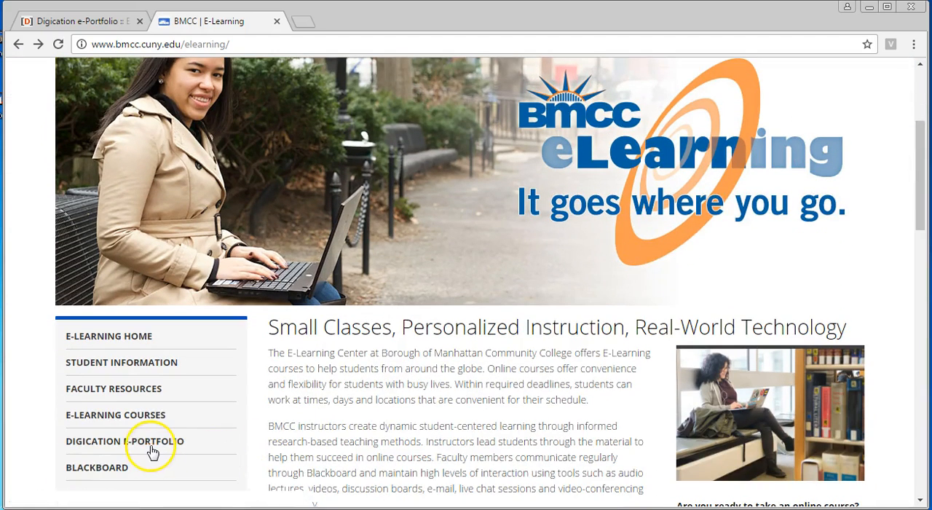
{"action": "left_click", "coordinate": [124, 441]}
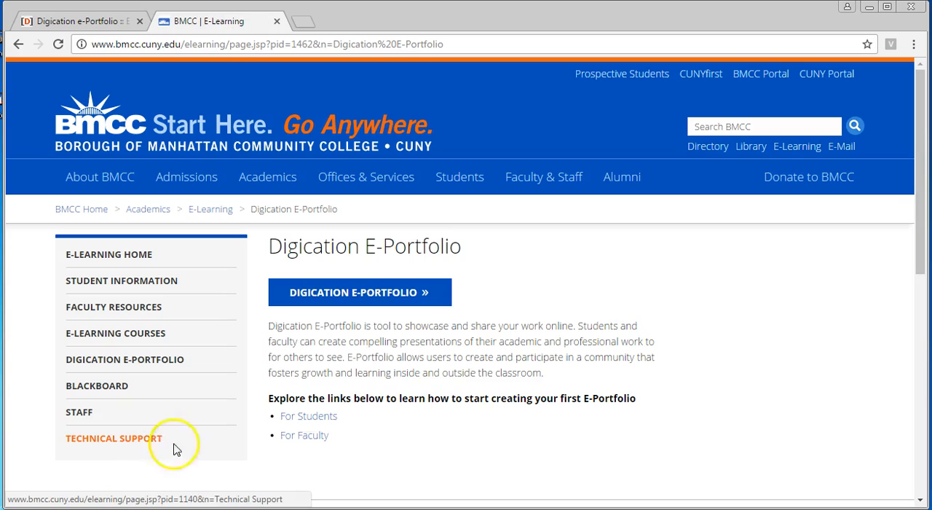
{"action": "mouse_move", "coordinate": [582, 298]}
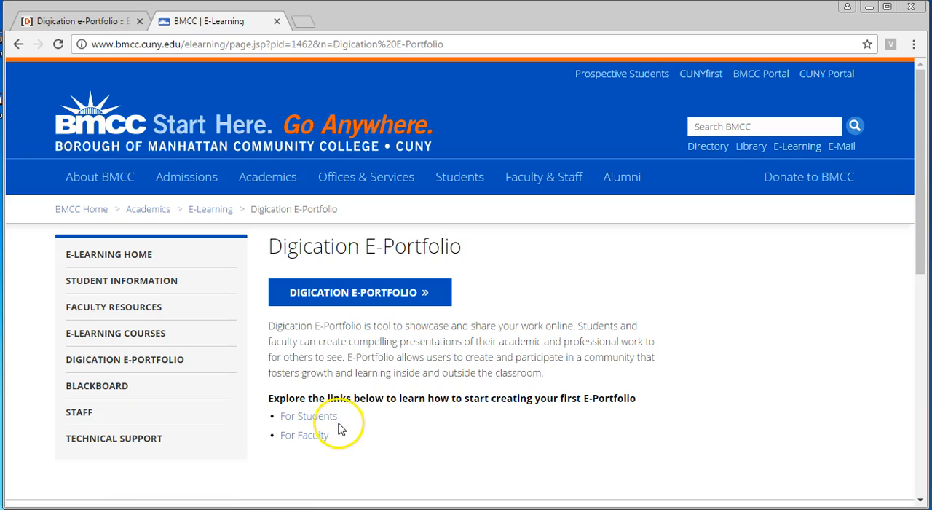
{"action": "left_click", "coordinate": [114, 437]}
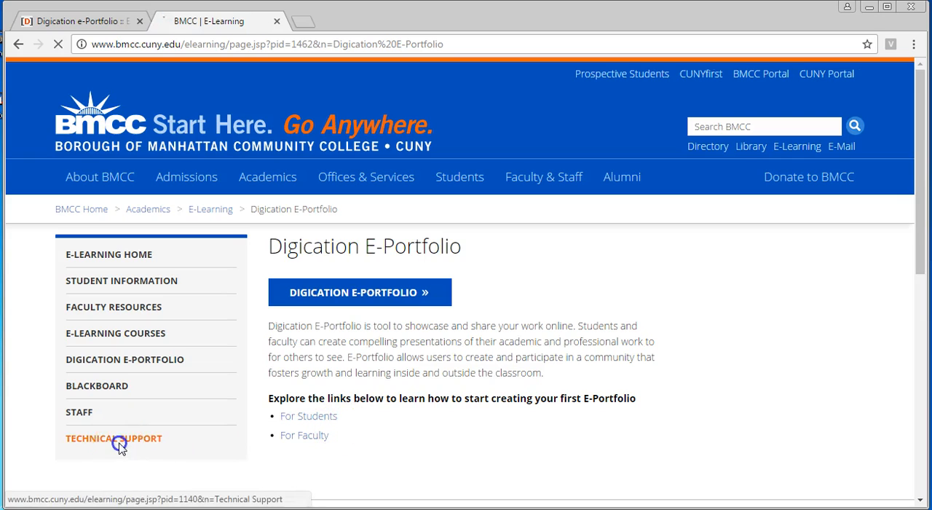
{"action": "left_click", "coordinate": [113, 437]}
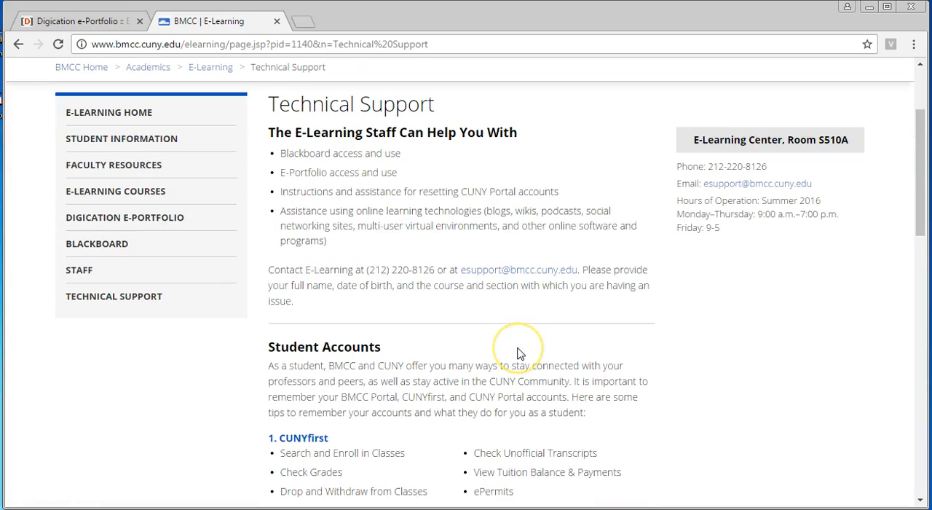